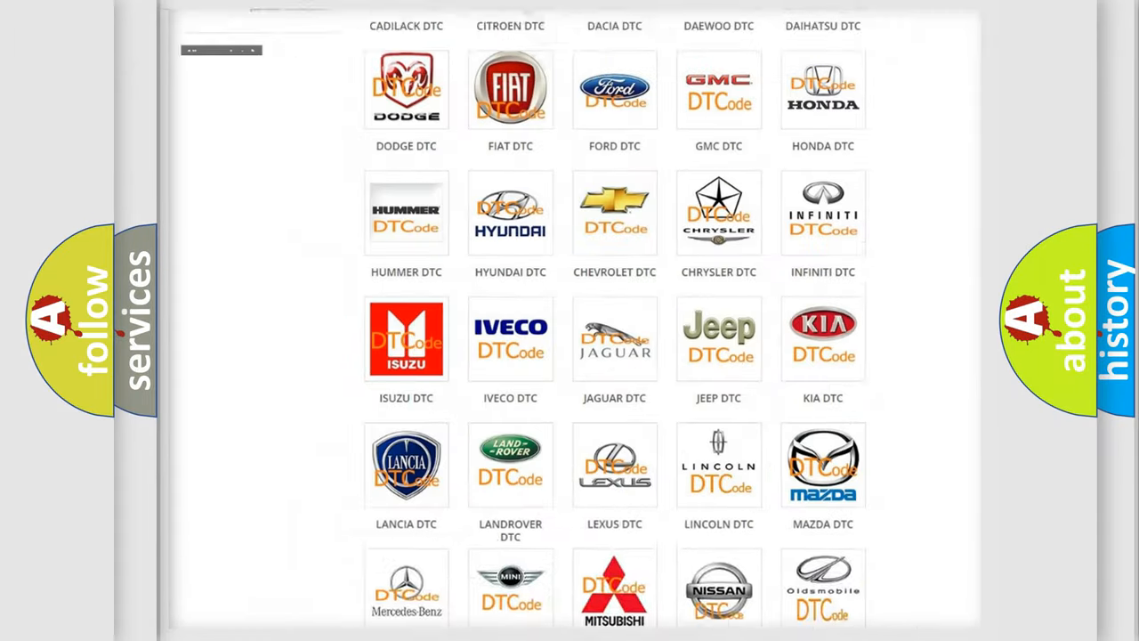
# - Choose LEXUS from the DTC brand grid and browse its B-series fault code list
pyautogui.scroll(3)
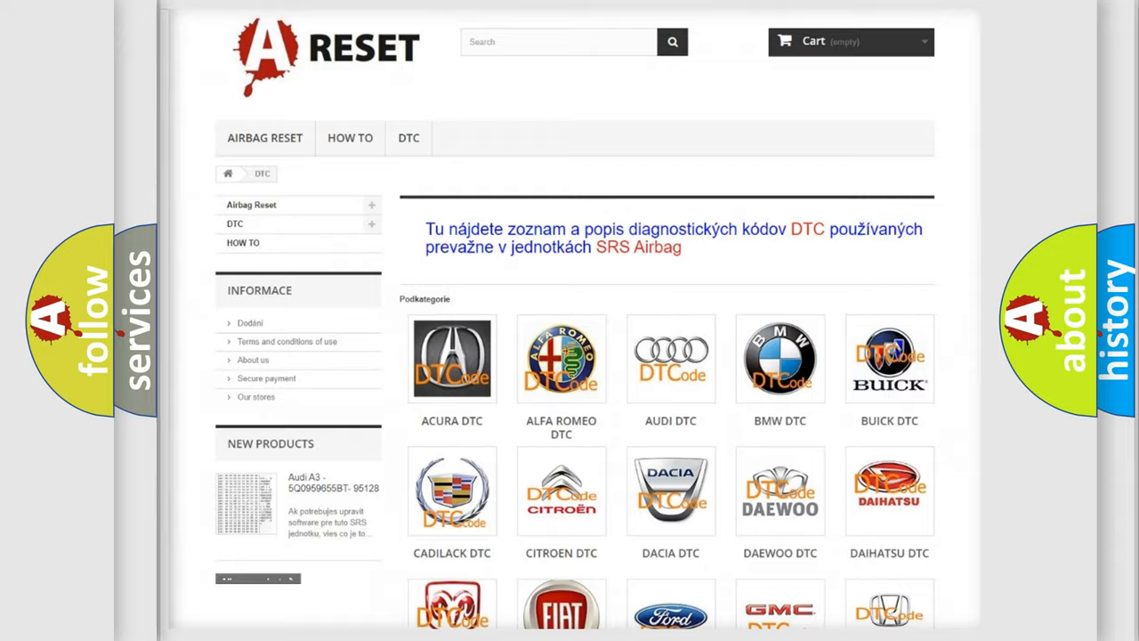
pyautogui.scroll(-3)
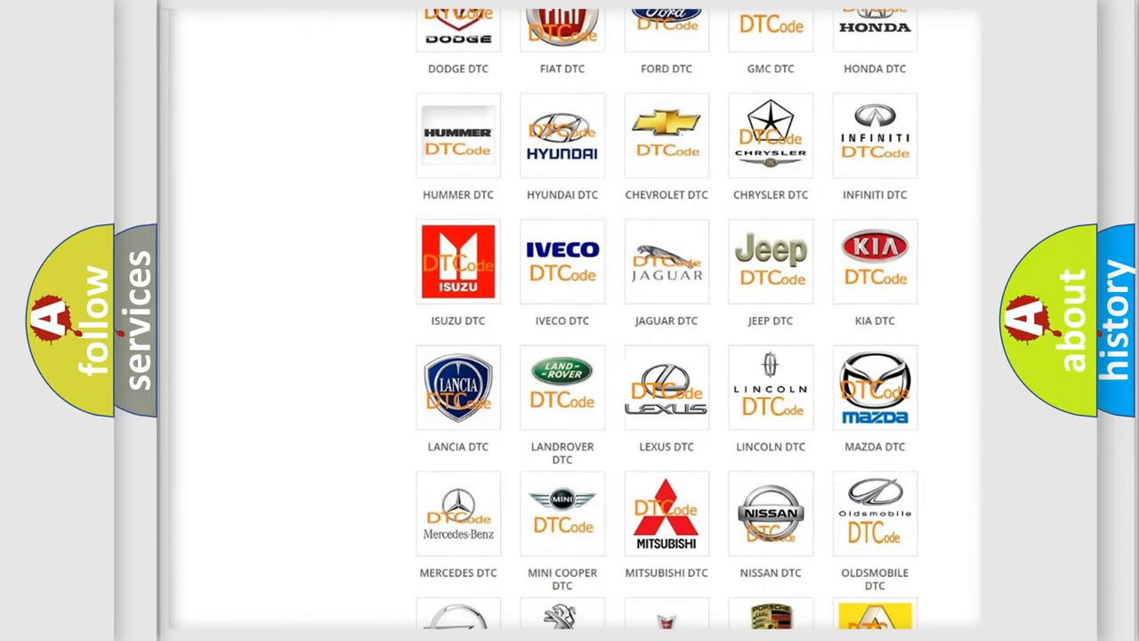
pyautogui.click(666, 388)
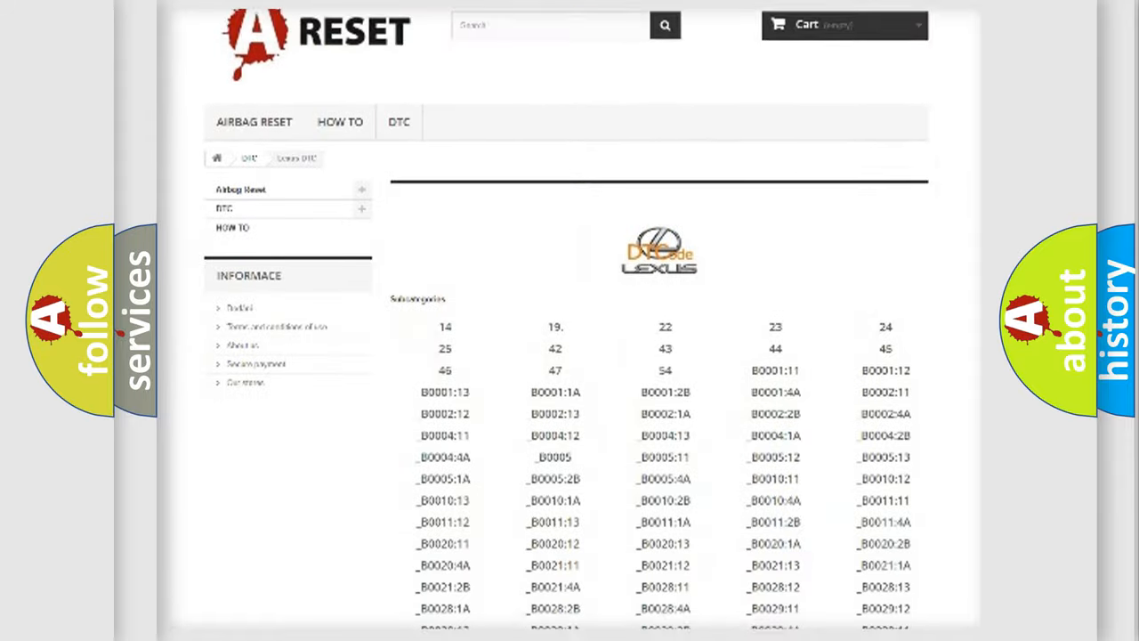
pyautogui.scroll(-3)
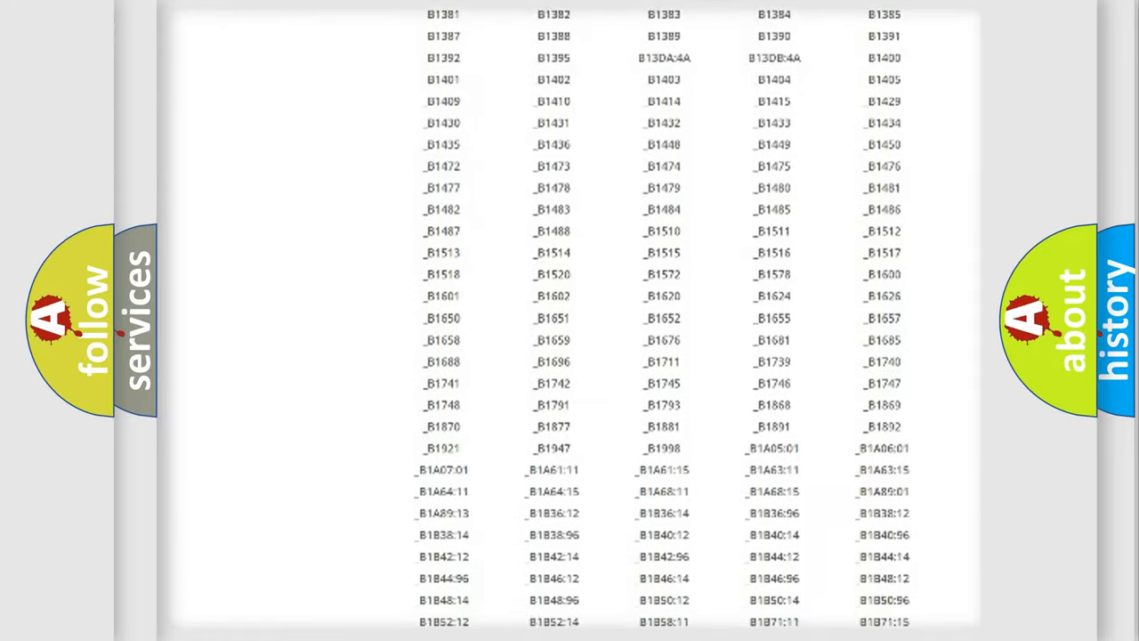
pyautogui.scroll(3)
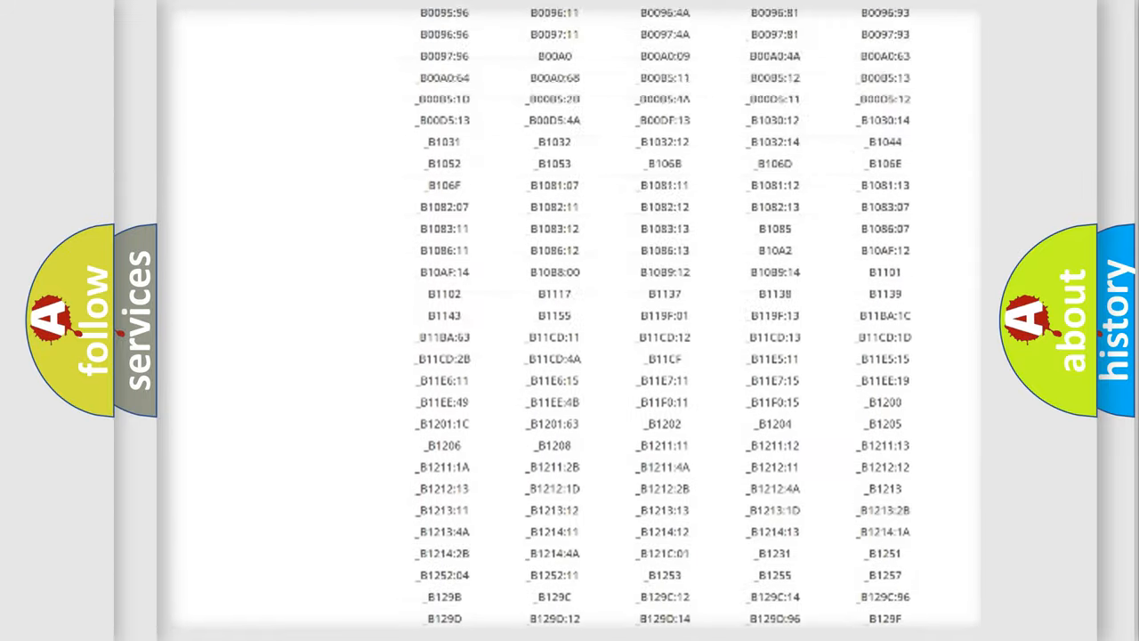
pyautogui.scroll(3)
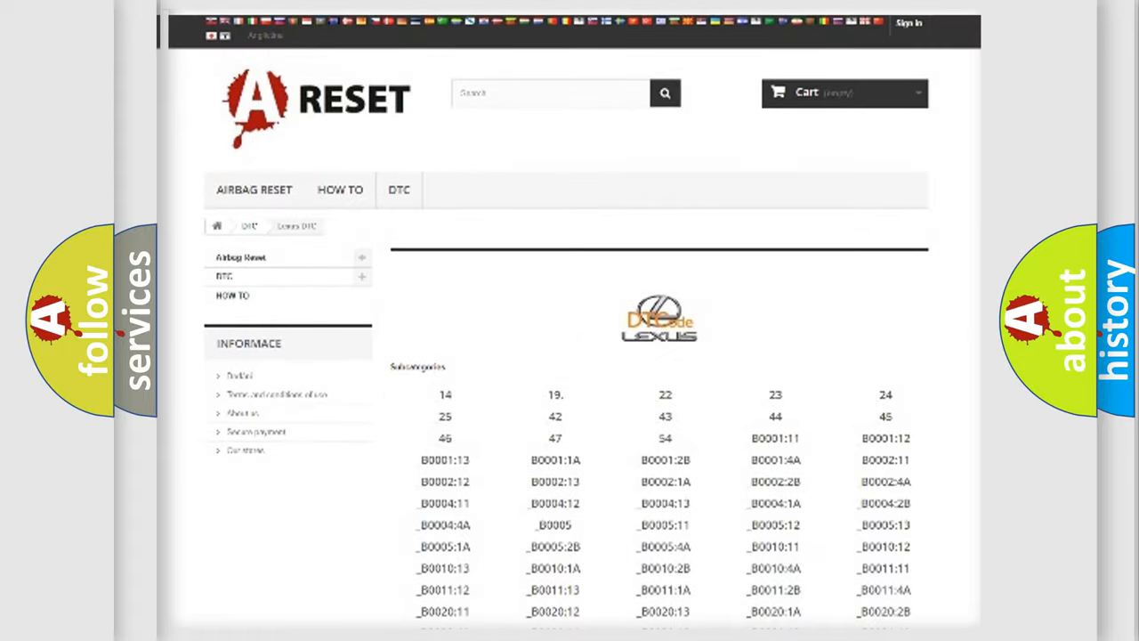